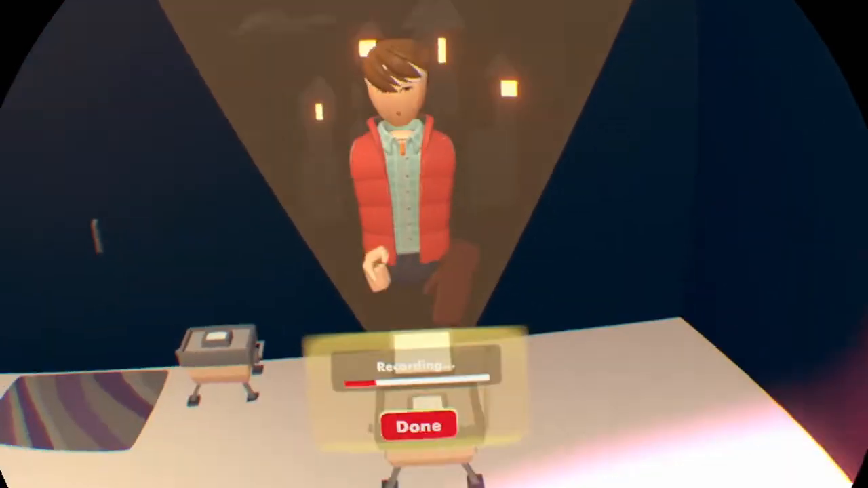
Stop capturing the avatar's performance and save the completed recording clip.
left_click(418, 425)
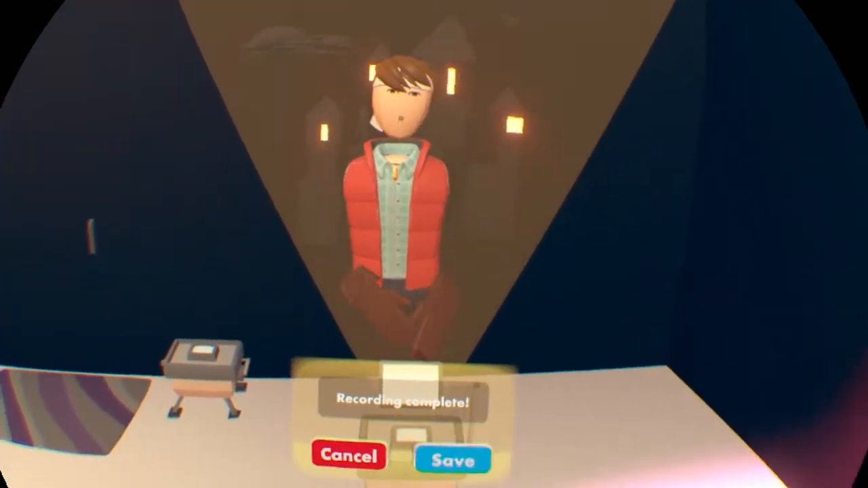
left_click(453, 458)
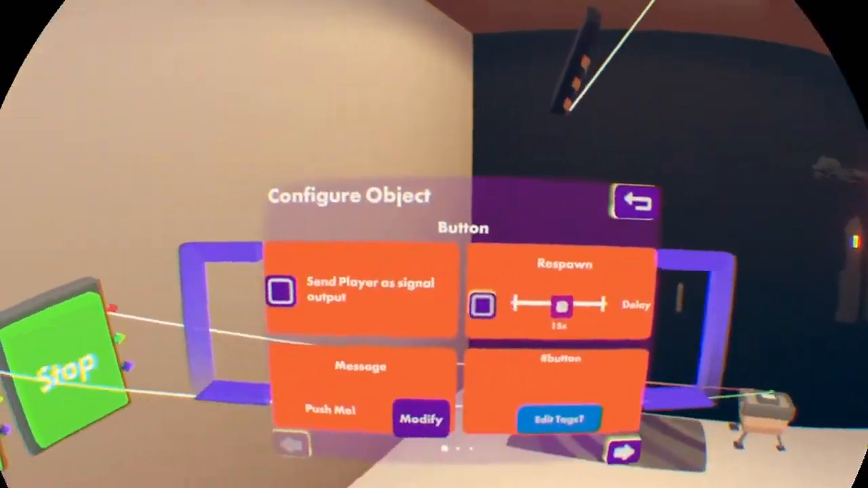
left_click(421, 417)
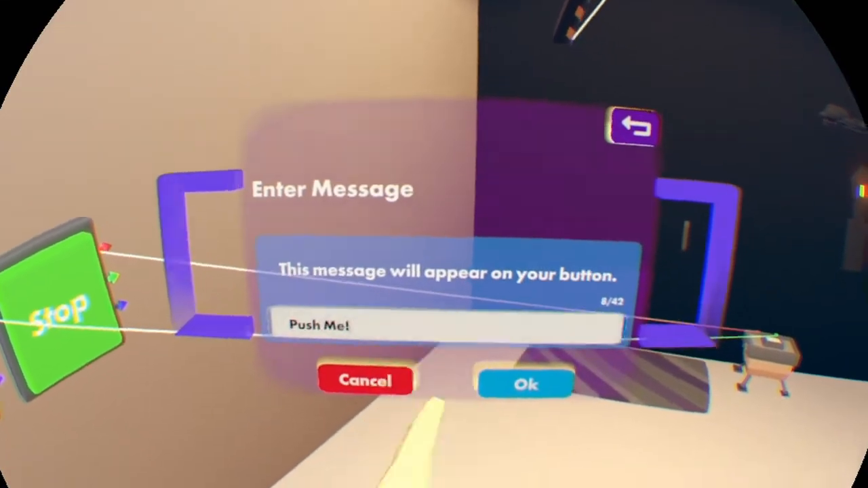
type("irbfhoj")
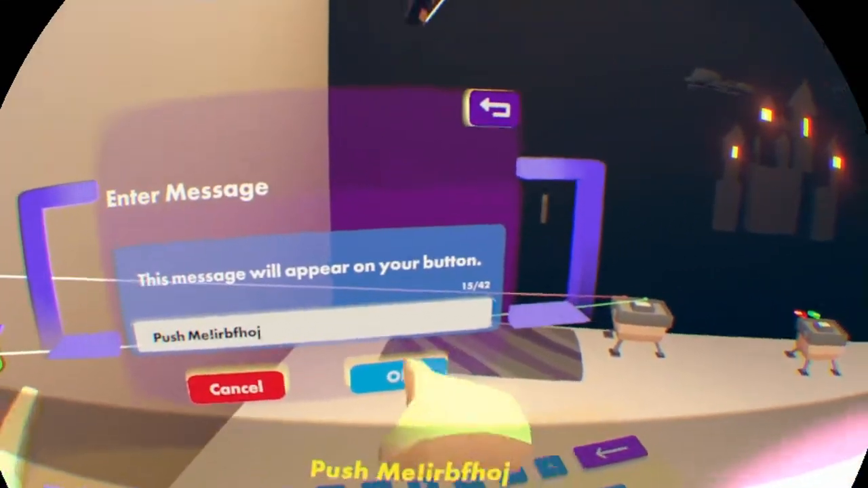
left_click(398, 377)
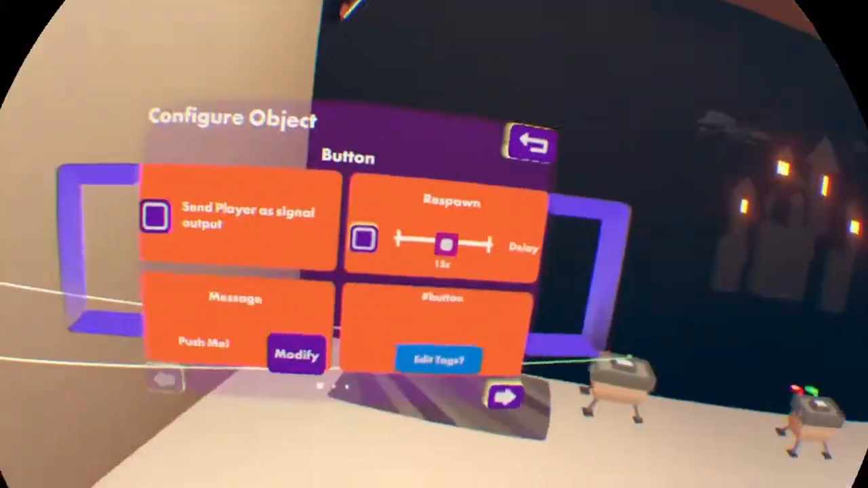
left_click(296, 354)
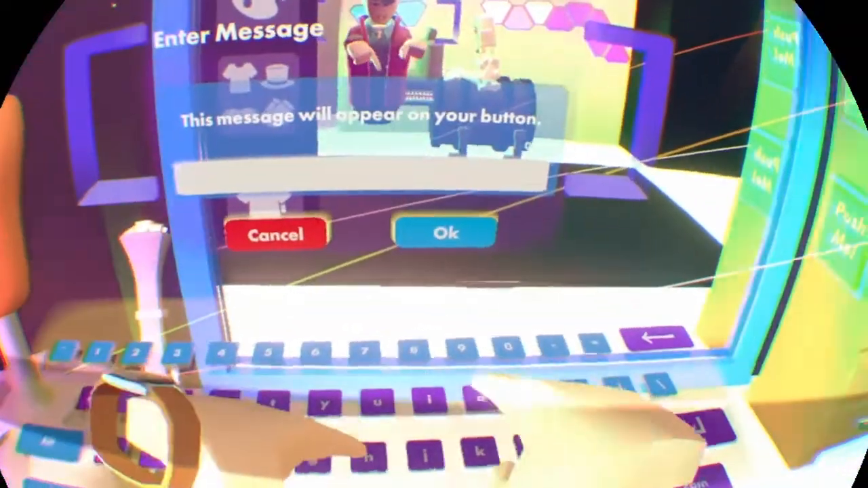
Confirm 'goosebums' as one button's message, then begin editing the Push Me! button's message.
type("goosebum")
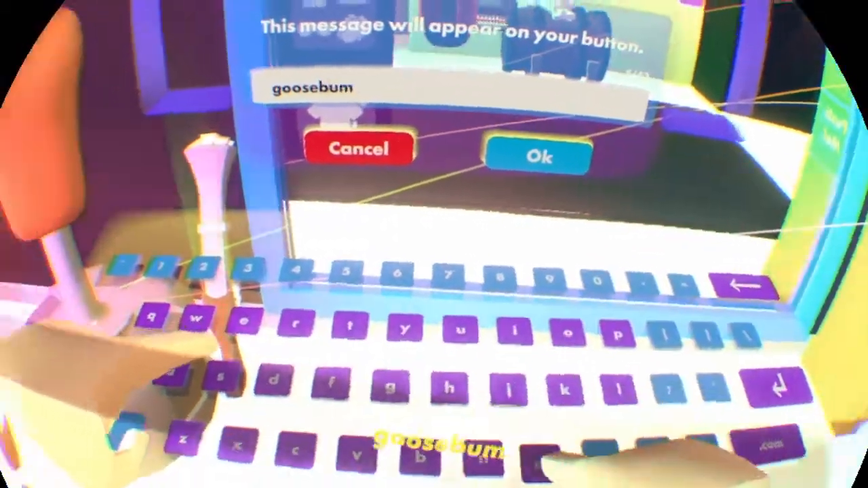
left_click(537, 156)
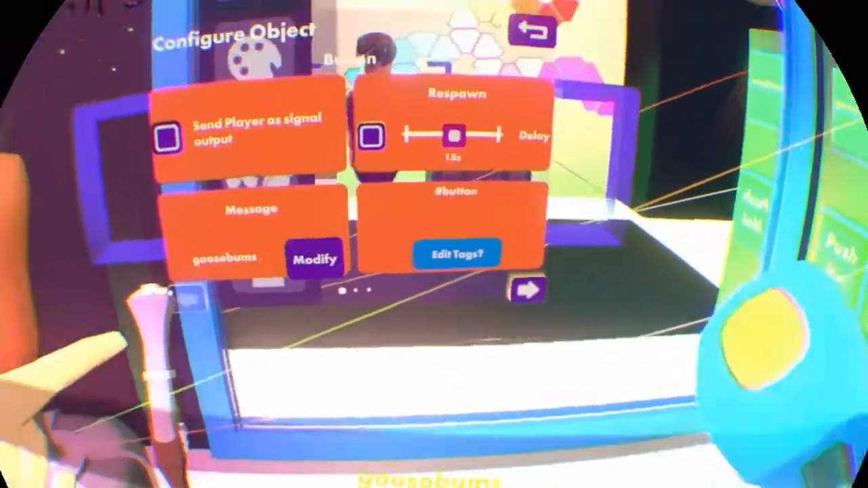
left_click(316, 259)
type("Push Me!")
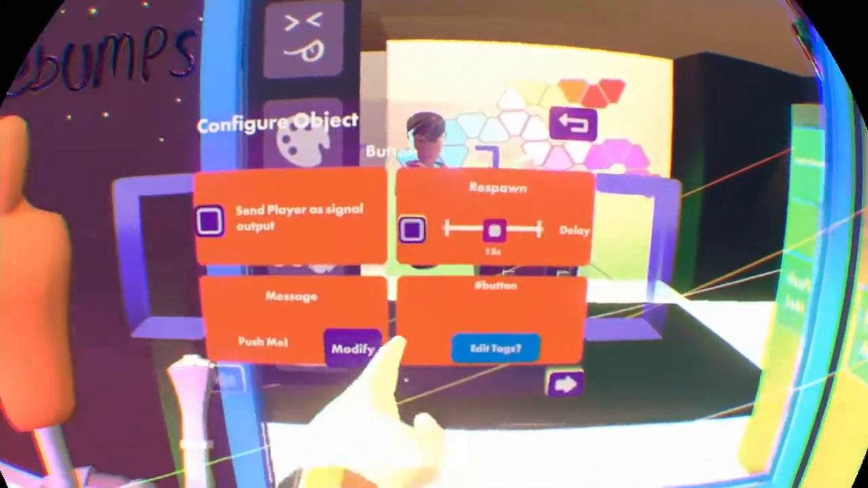
left_click(352, 348)
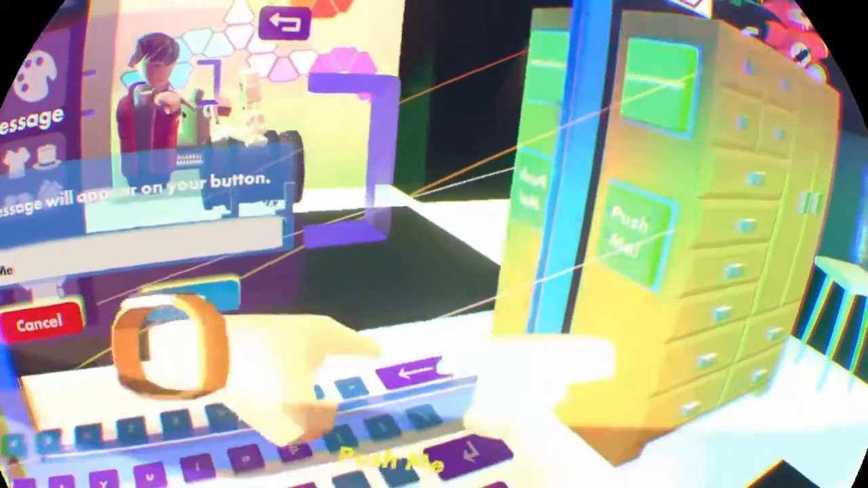